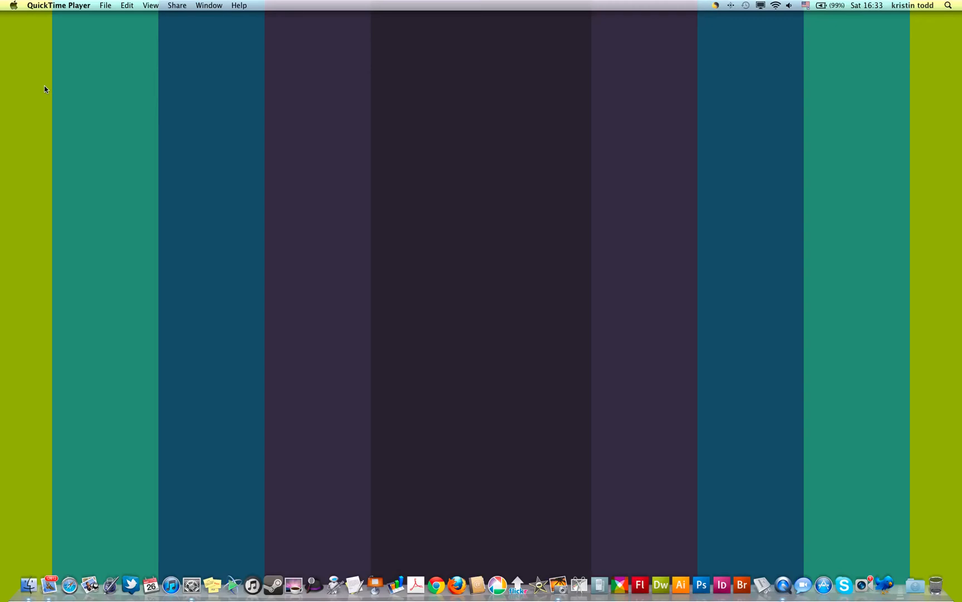
mouse_move(46, 83)
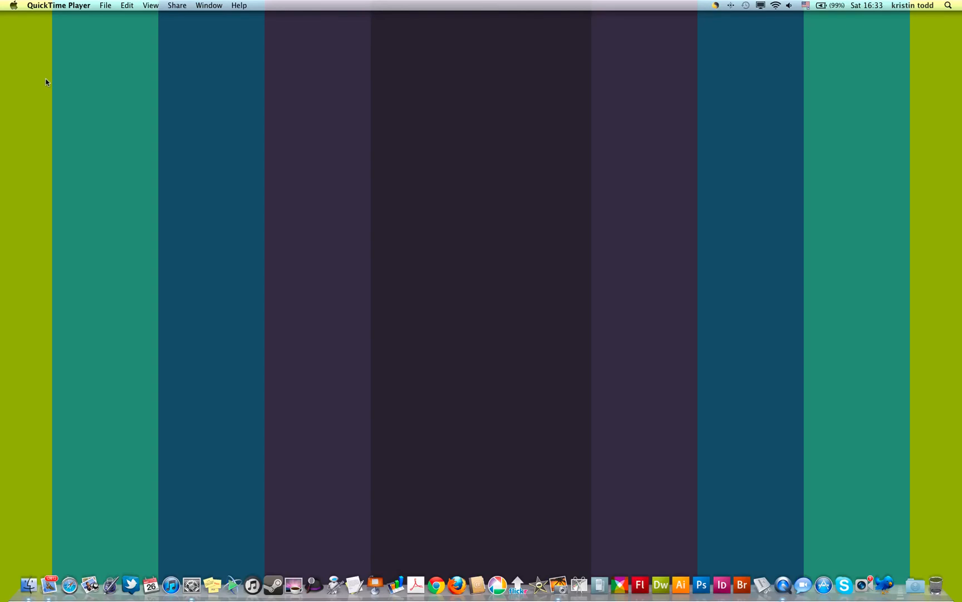
mouse_move(48, 82)
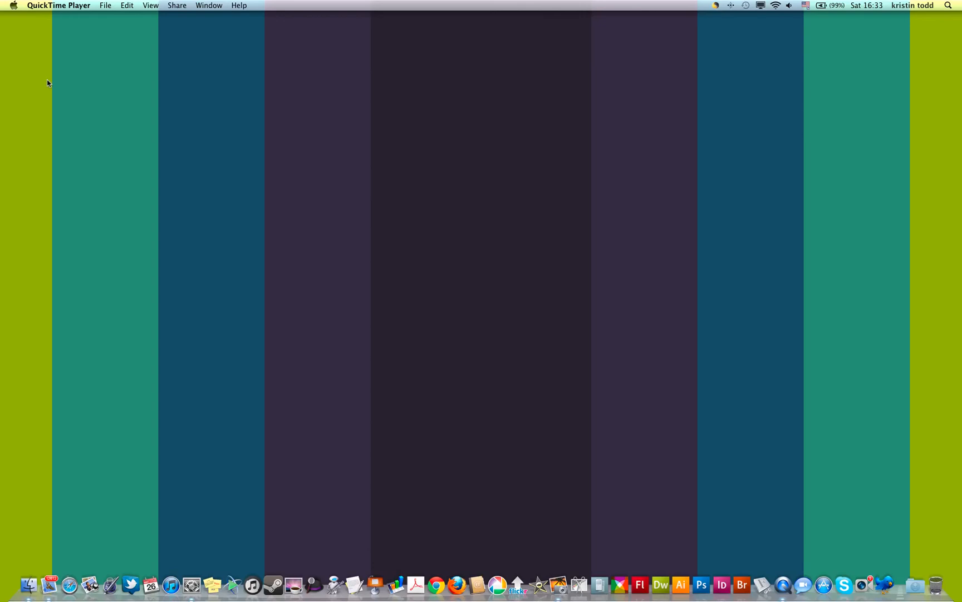
mouse_move(36, 509)
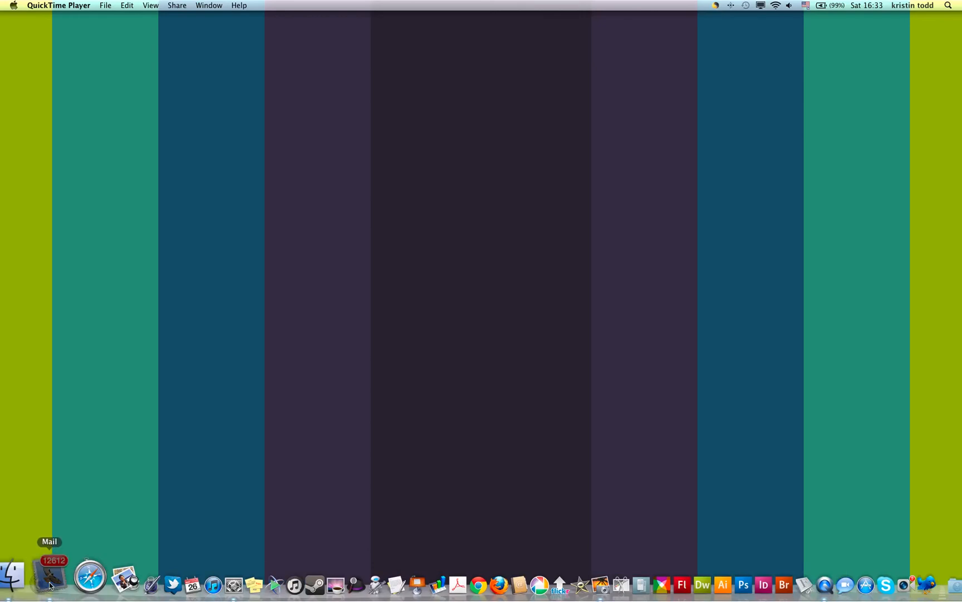
From the Mail Dock icon's window list, bring up the Quizlet 400-C group invitation email.
right_click(51, 572)
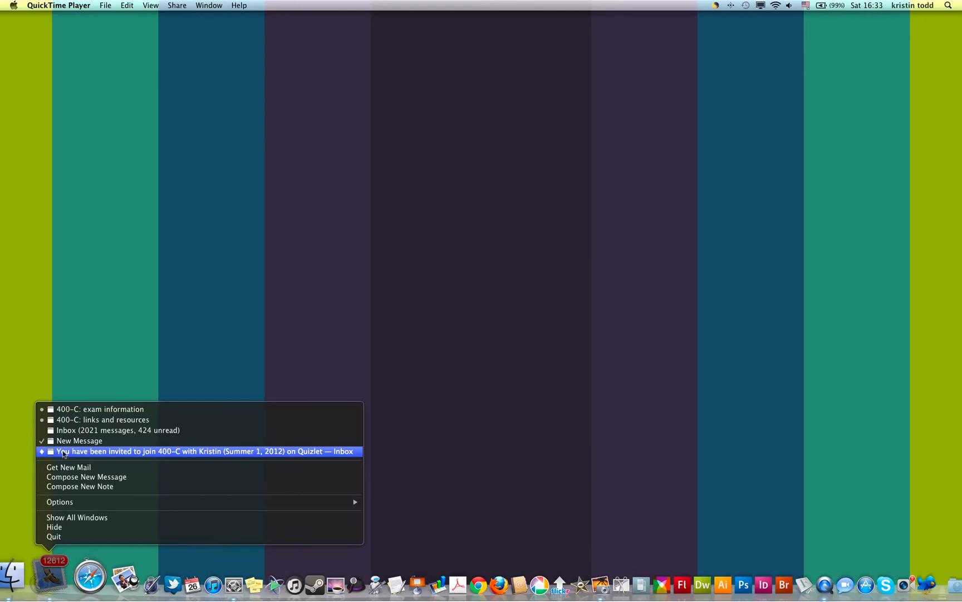
left_click(203, 452)
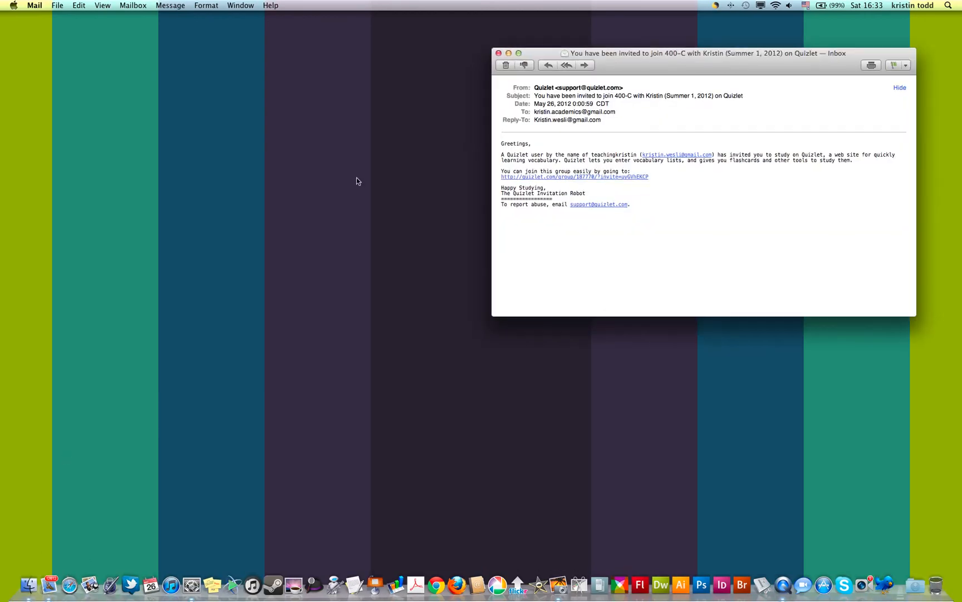
mouse_move(544, 241)
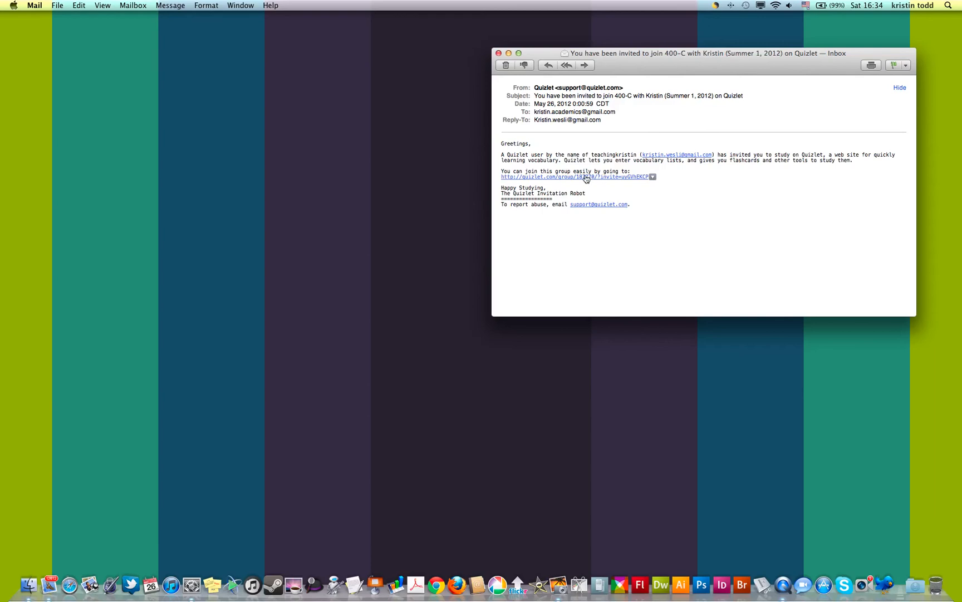
mouse_move(577, 177)
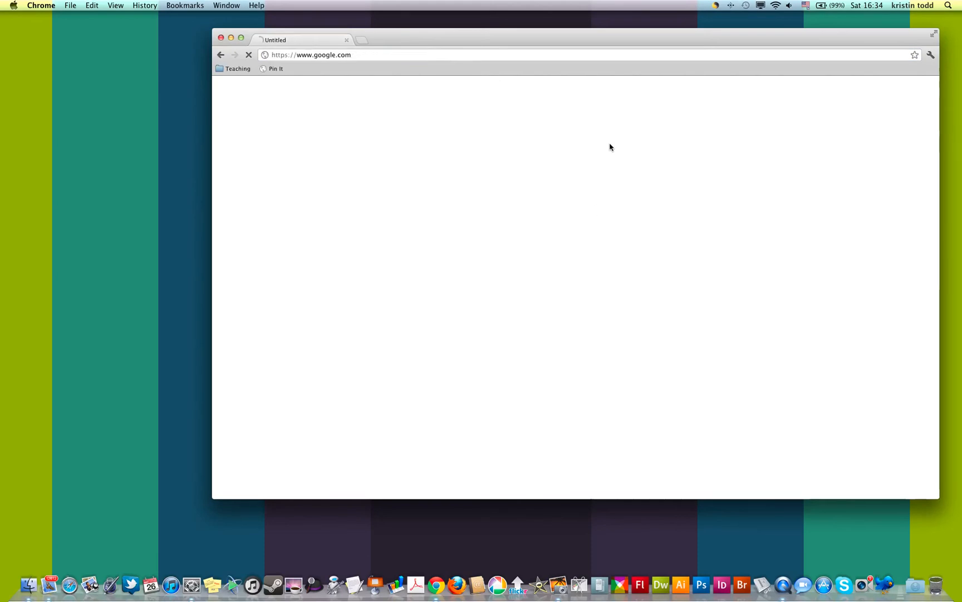
Switch Chrome to the 'Group: 400-C with Kristin' tab showing the invitation link's page.
left_click(359, 40)
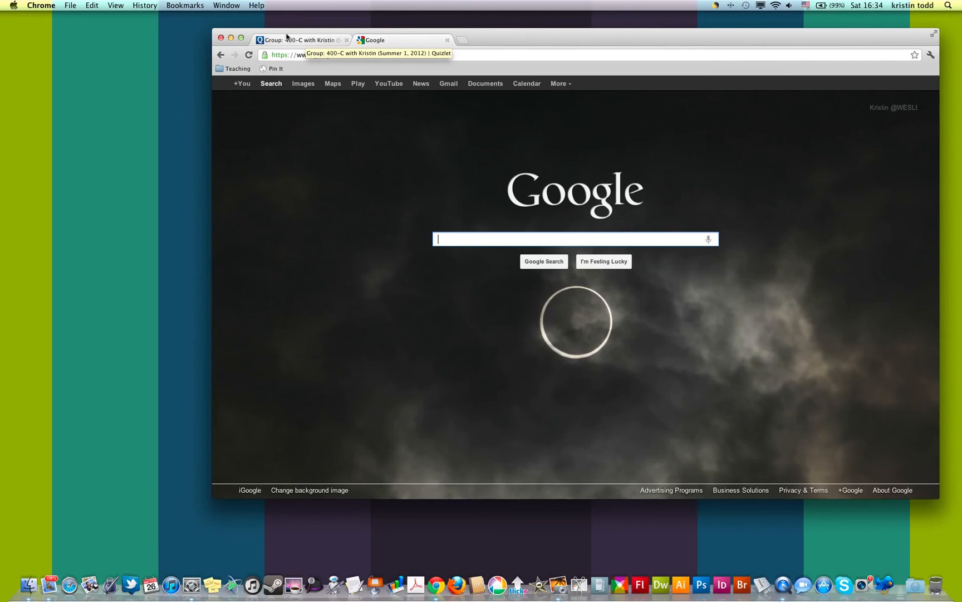
left_click(301, 40)
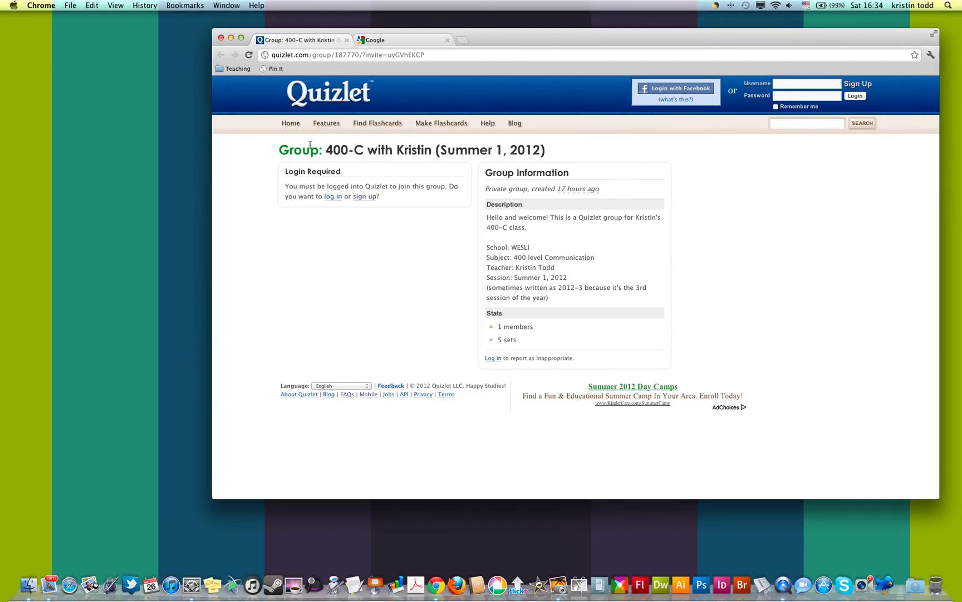
mouse_move(409, 270)
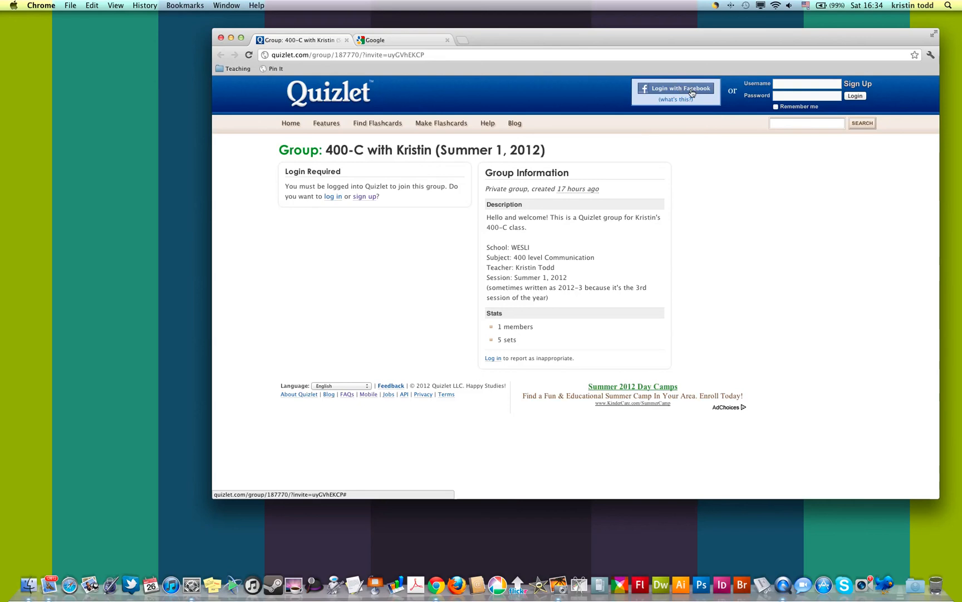
mouse_move(675, 99)
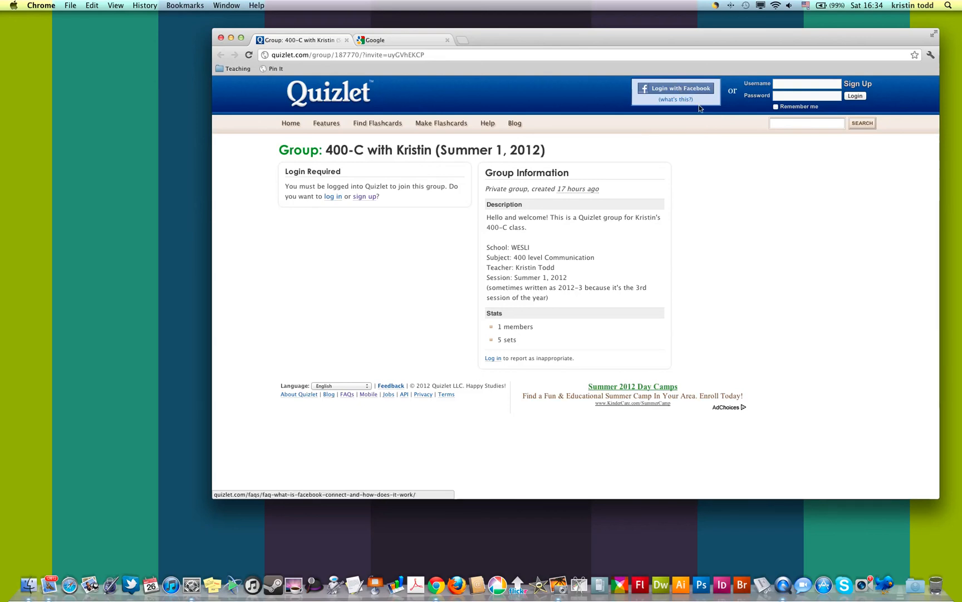
mouse_move(699, 119)
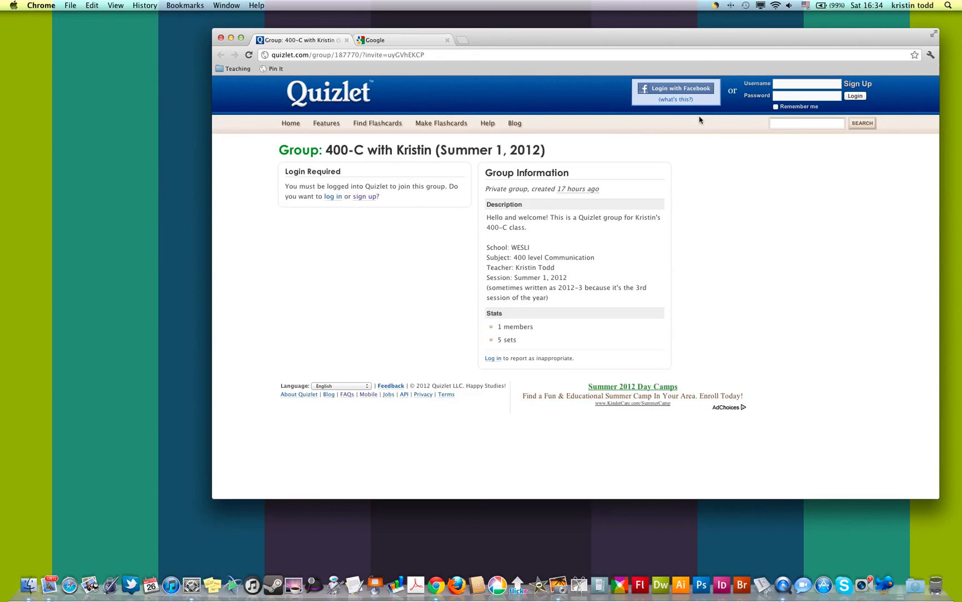
mouse_move(704, 121)
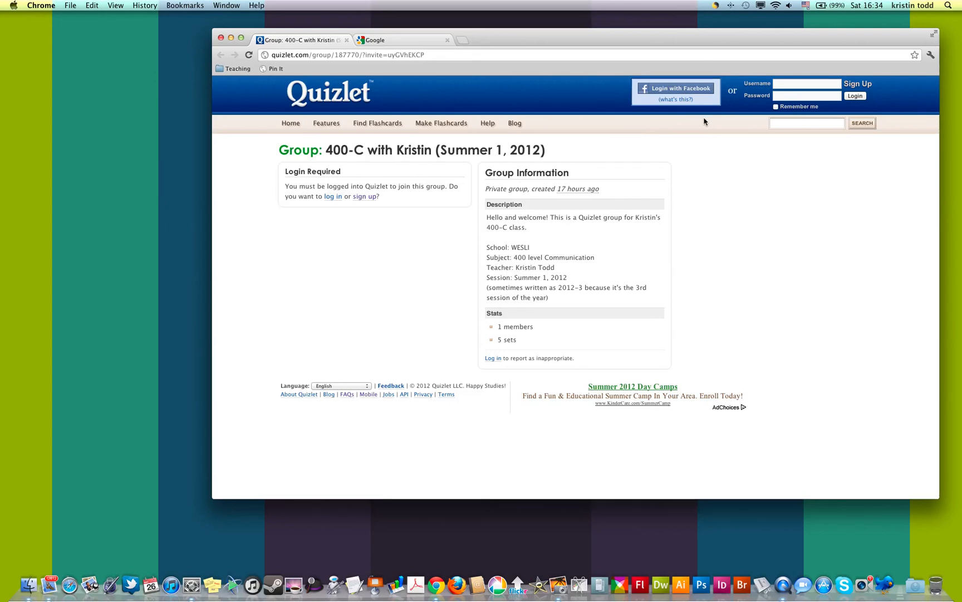
mouse_move(816, 109)
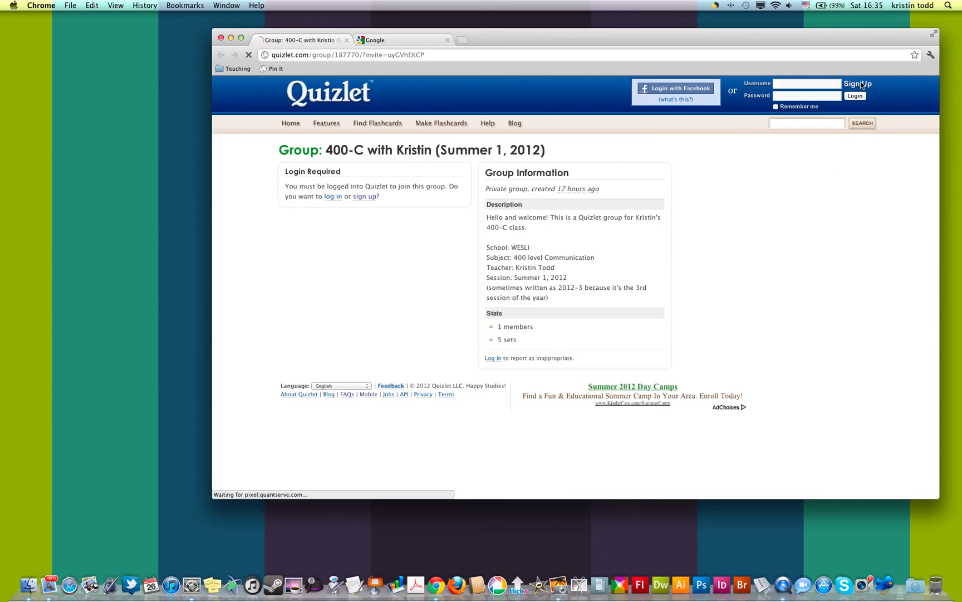
Start a new Quizlet account and set the birthday to February 2, 1985.
left_click(858, 83)
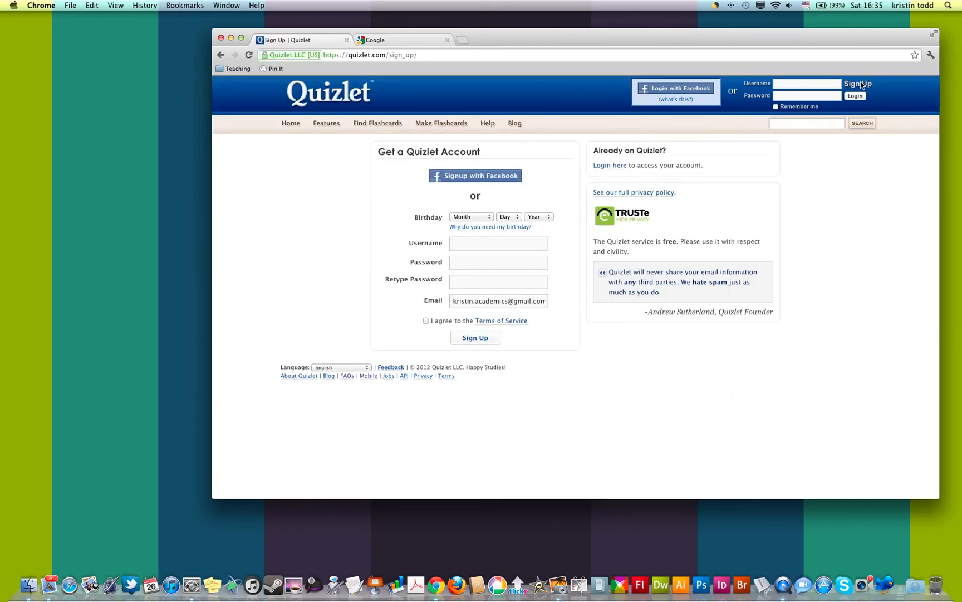
mouse_move(813, 206)
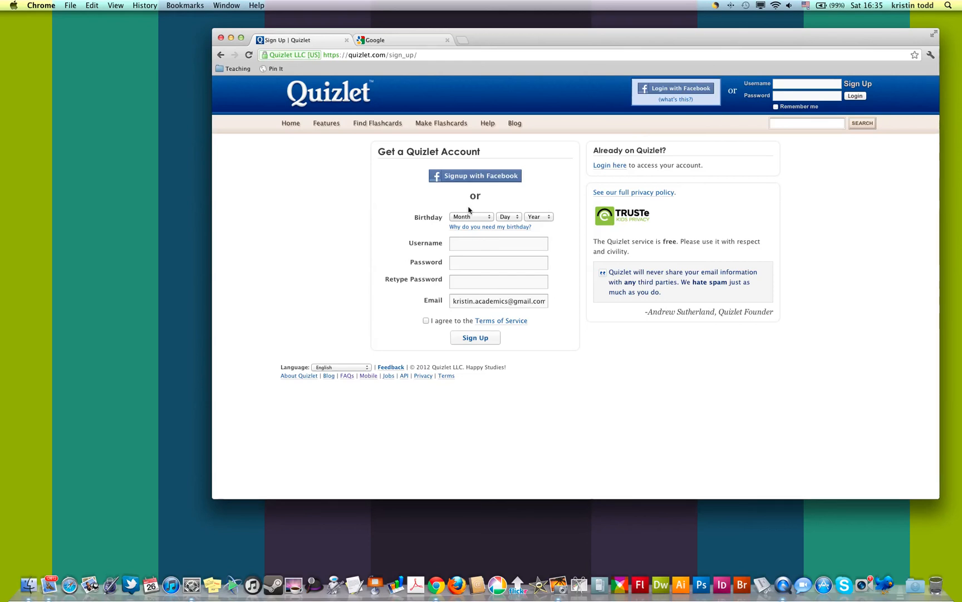
mouse_move(488, 219)
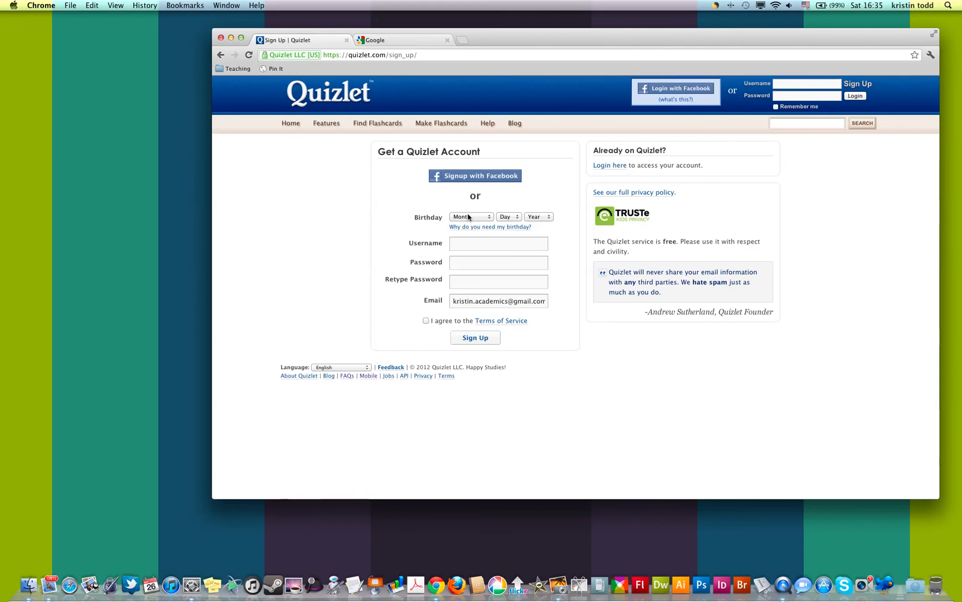
left_click(470, 217)
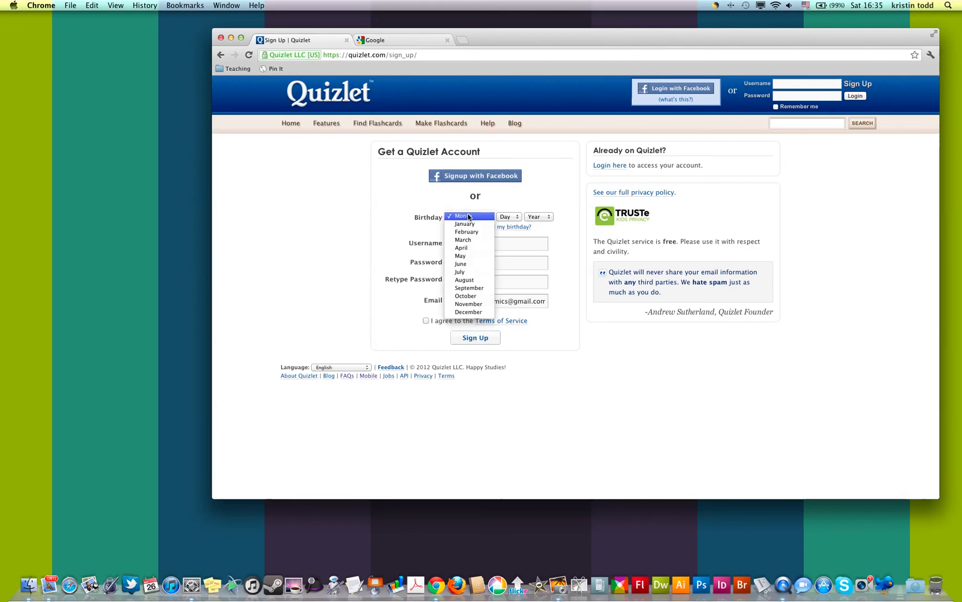
left_click(470, 216)
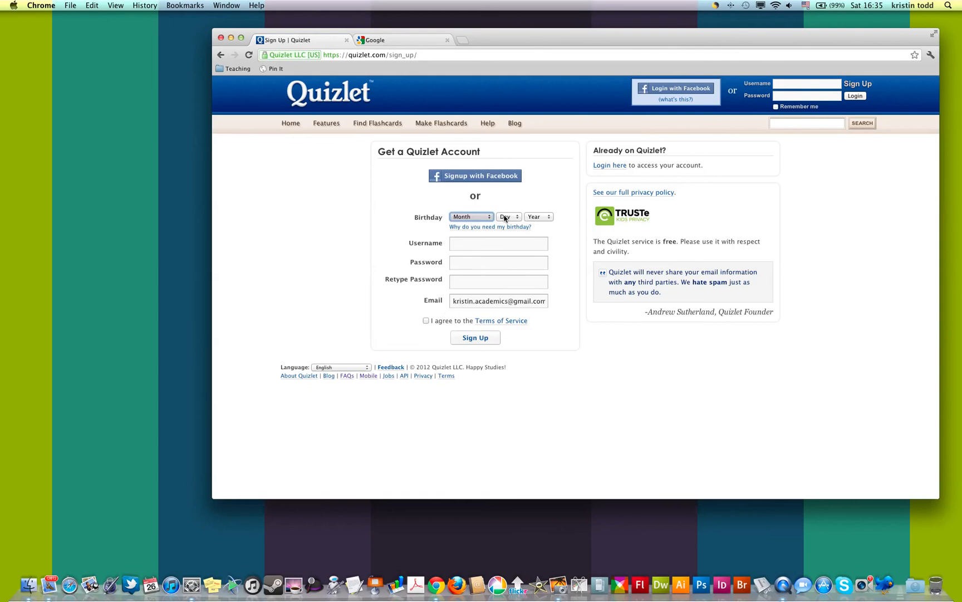
left_click(508, 216)
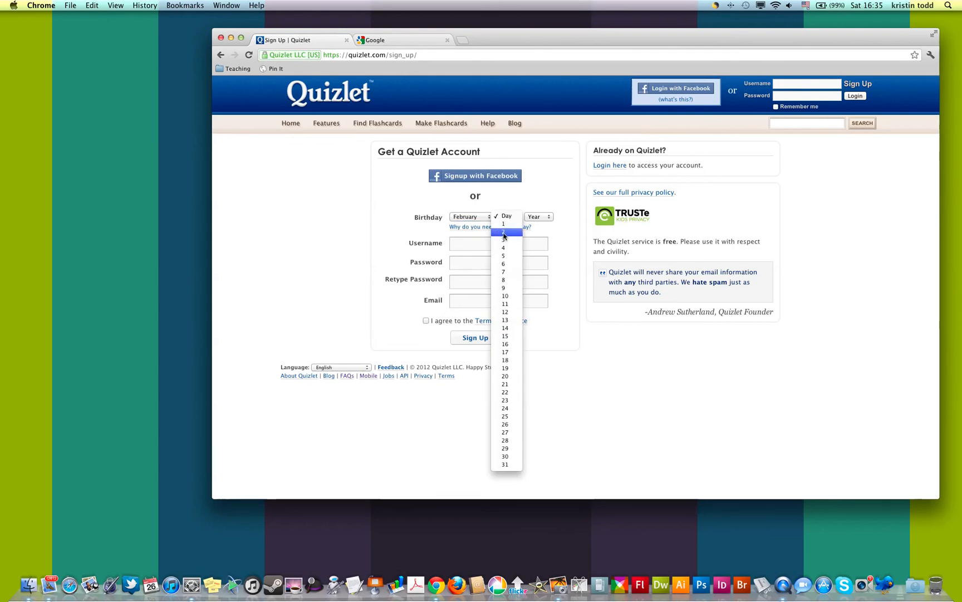
left_click(503, 232)
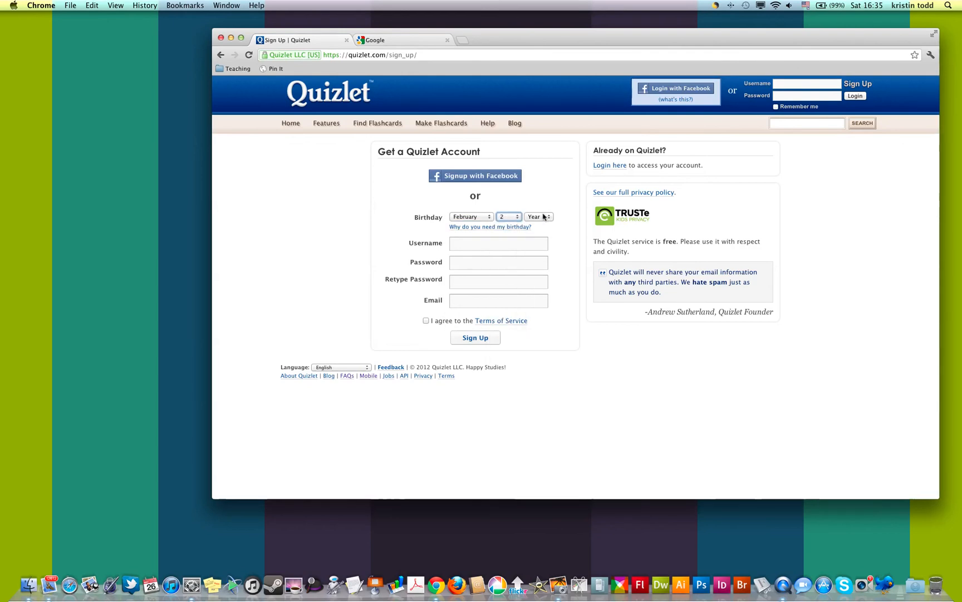
left_click(537, 216)
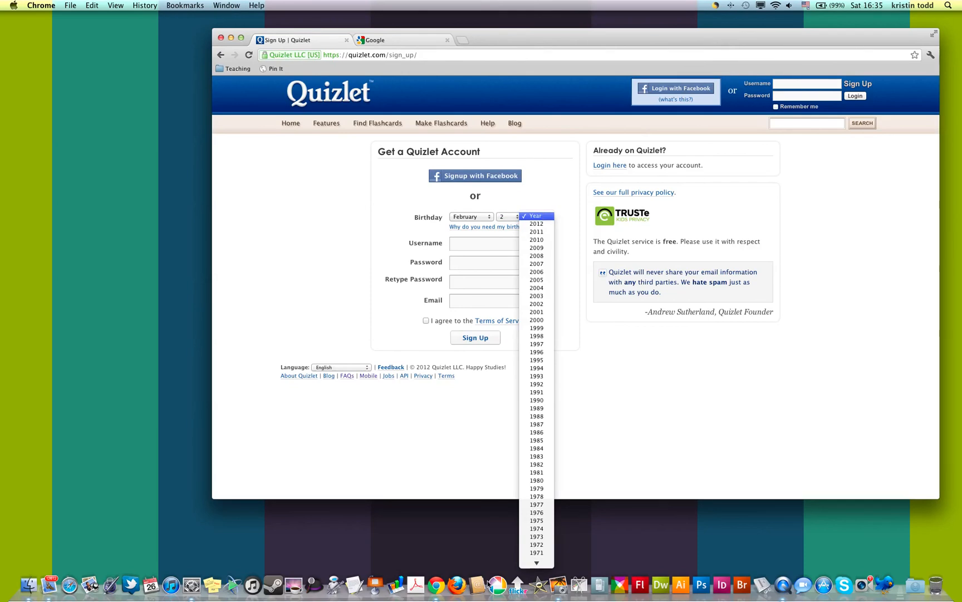
mouse_move(519, 547)
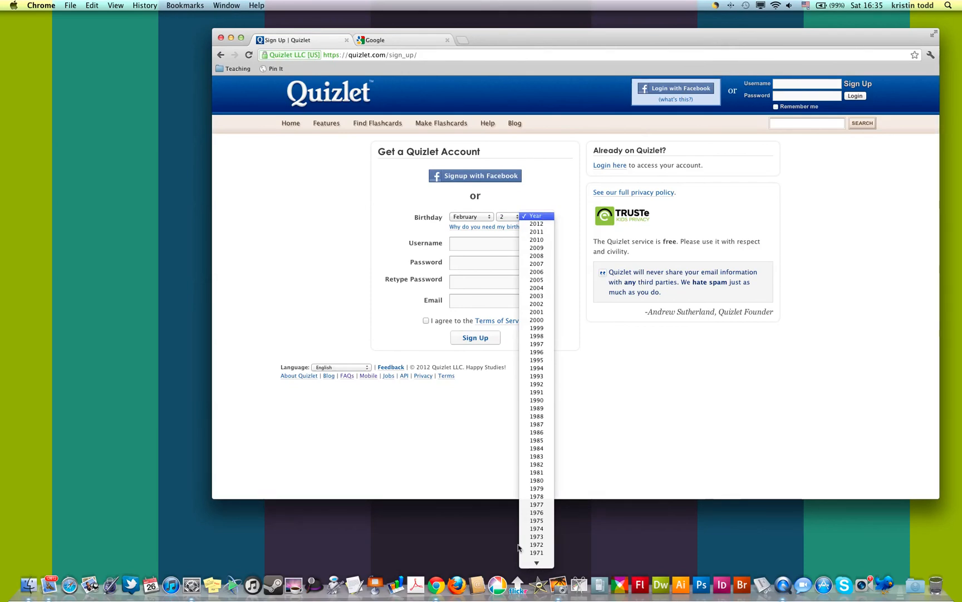
mouse_move(536, 544)
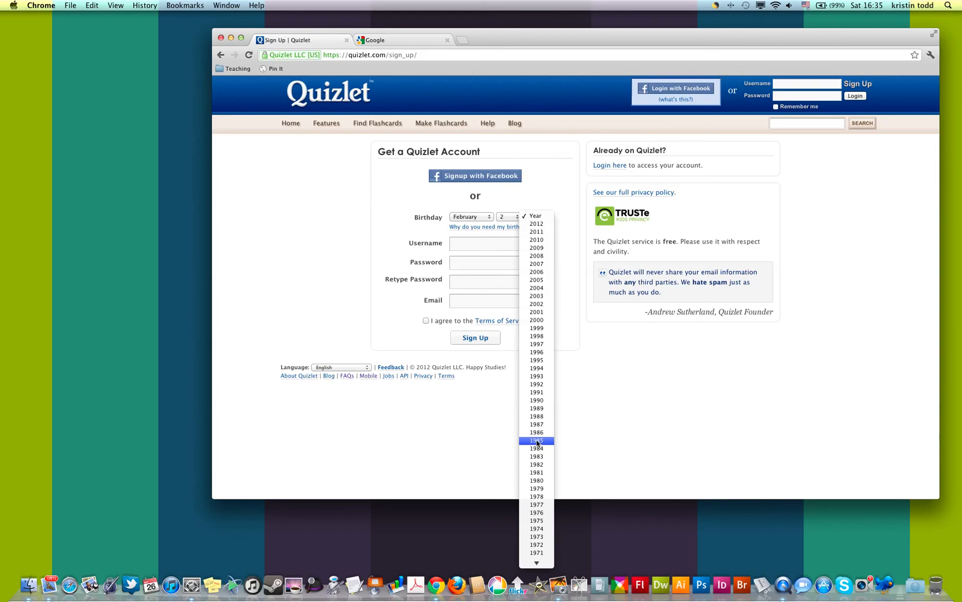
left_click(536, 440)
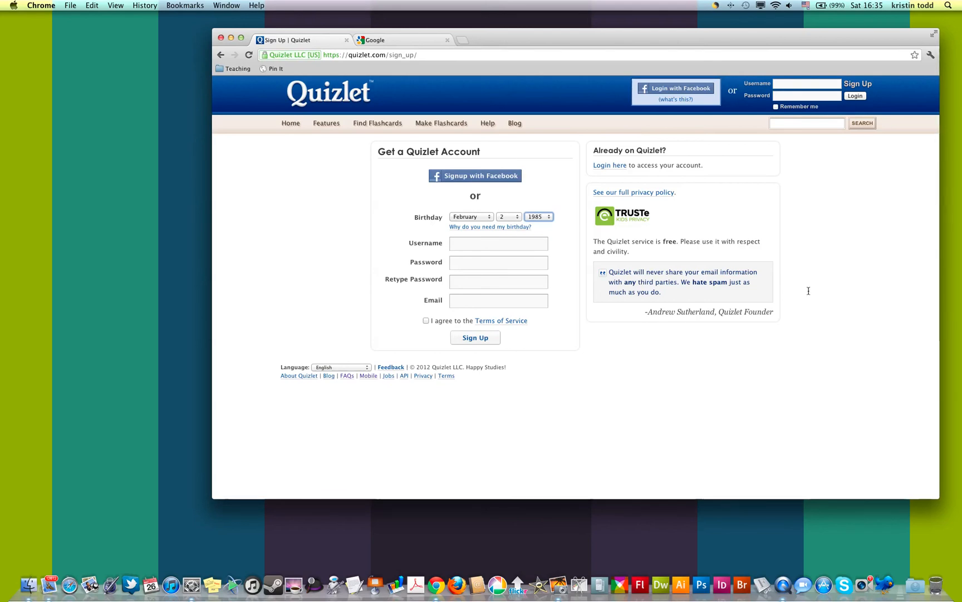
Enter the username "kristin's test student" and a password on the sign-up form.
left_click(498, 243)
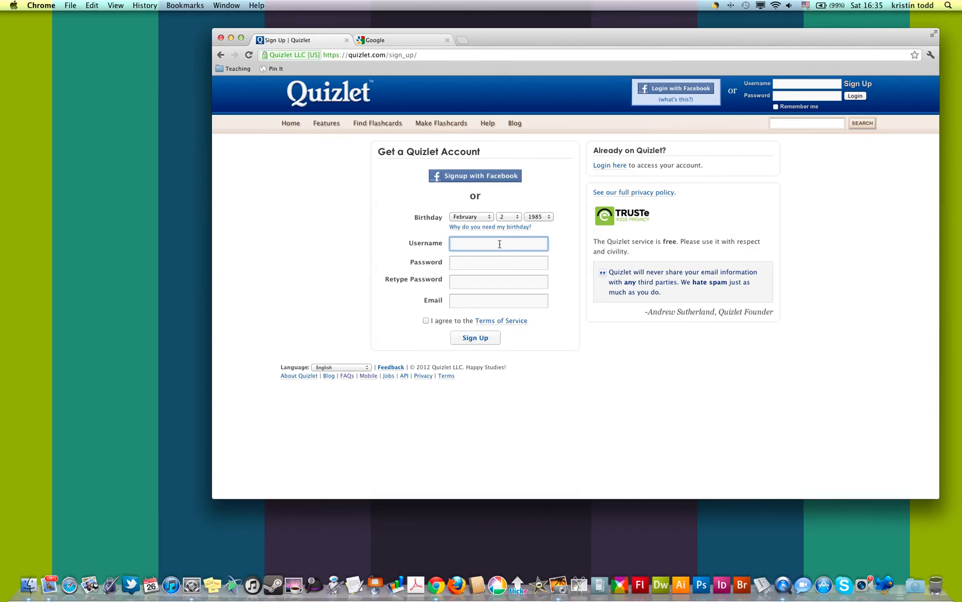
type("k")
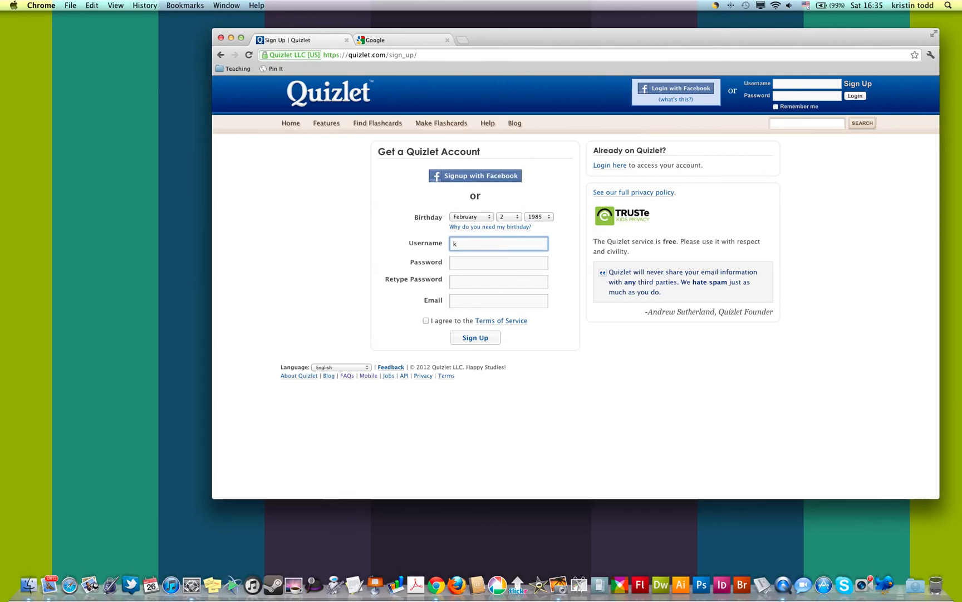
type("ristin's")
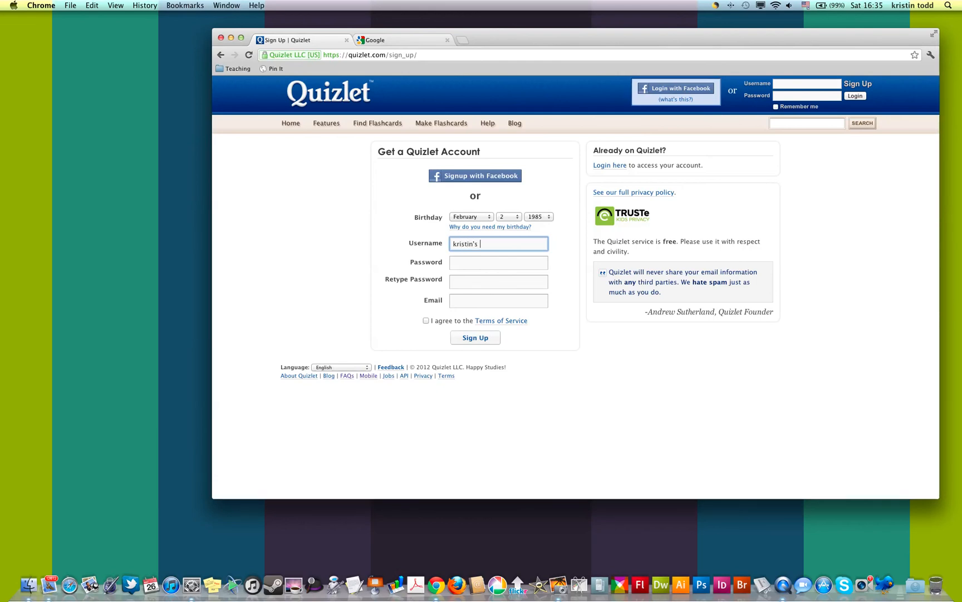
type("test s")
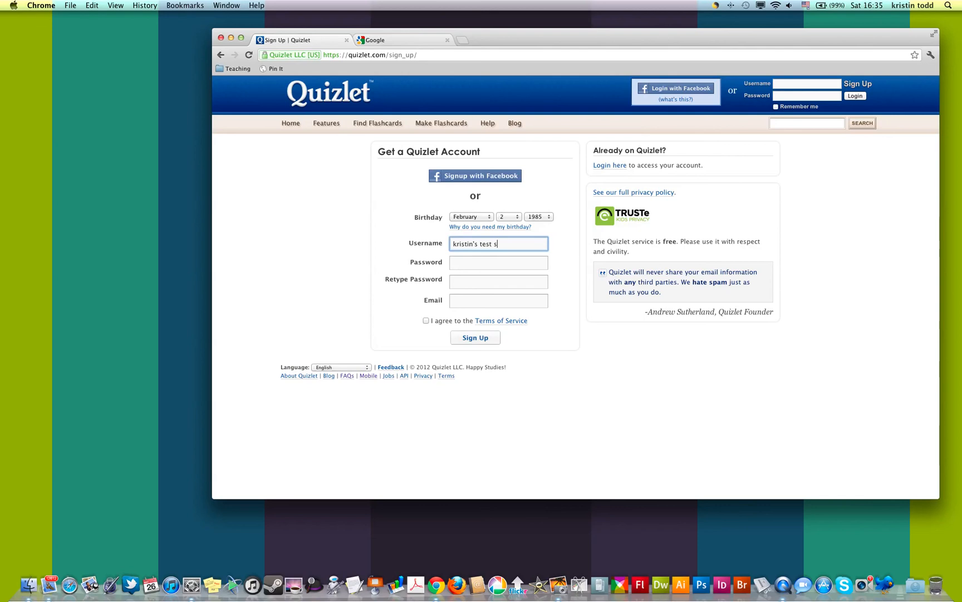
type("tudent")
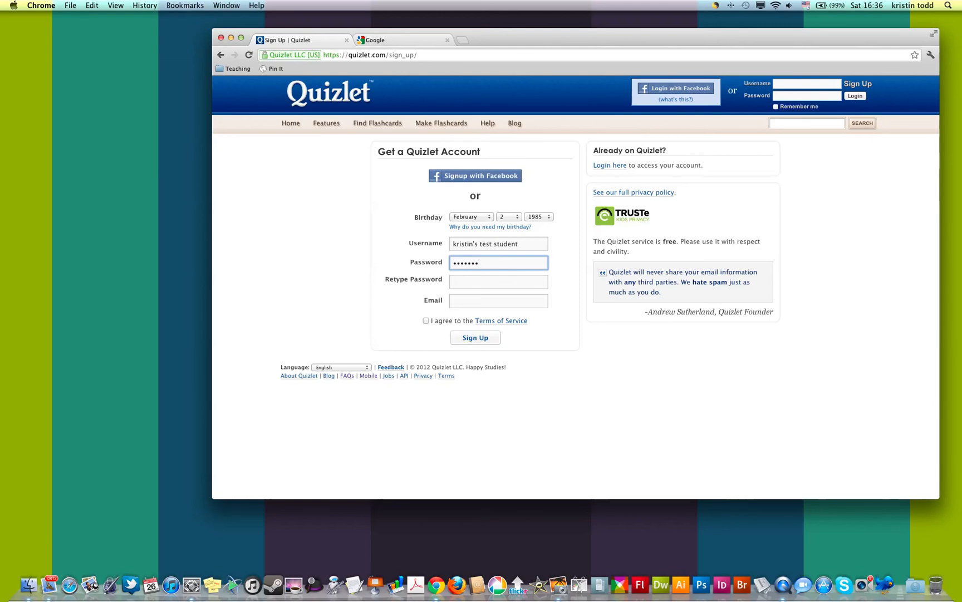
Retype the password in the confirmation field and move to the Email field.
left_click(498, 280)
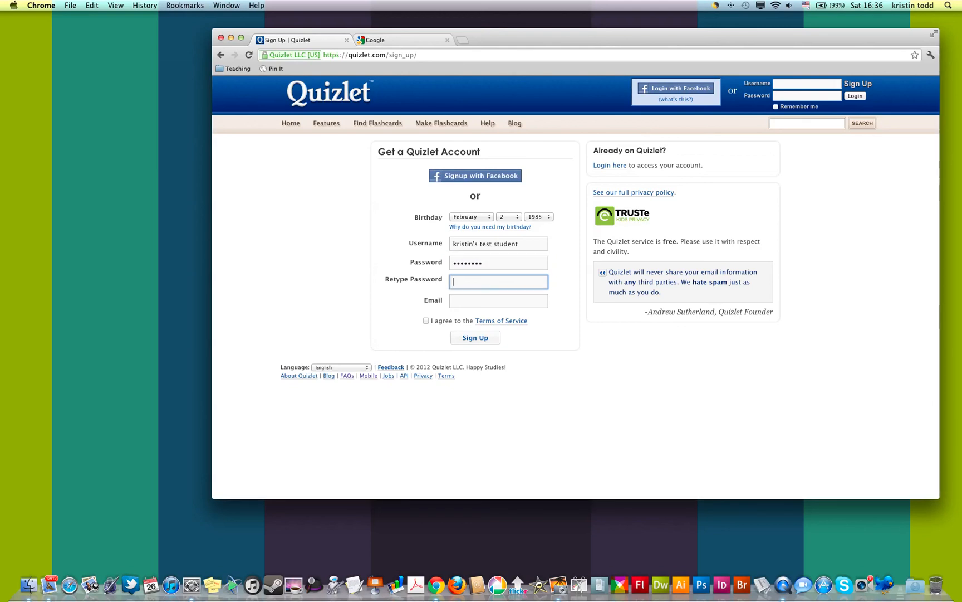
type("•")
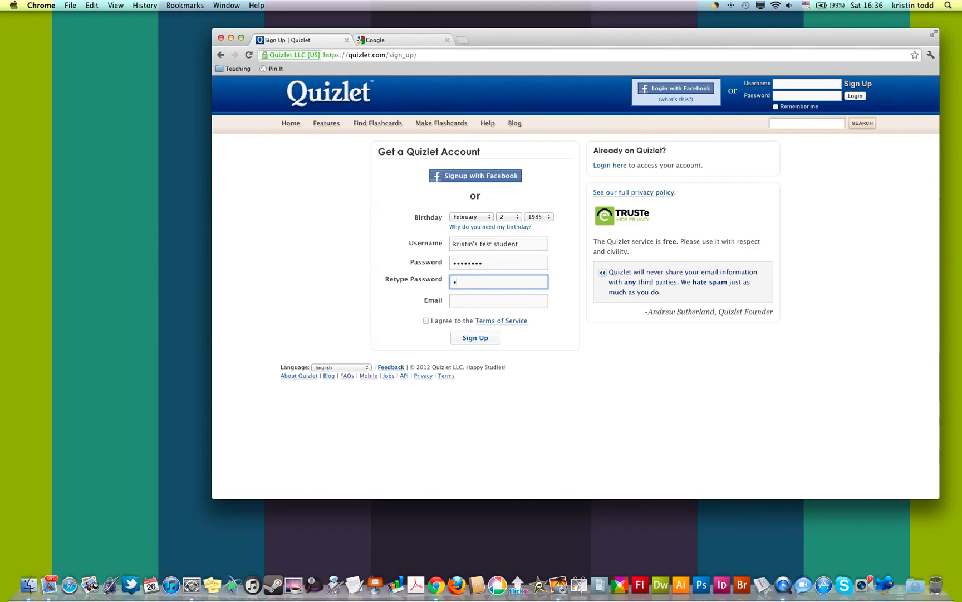
type("•••")
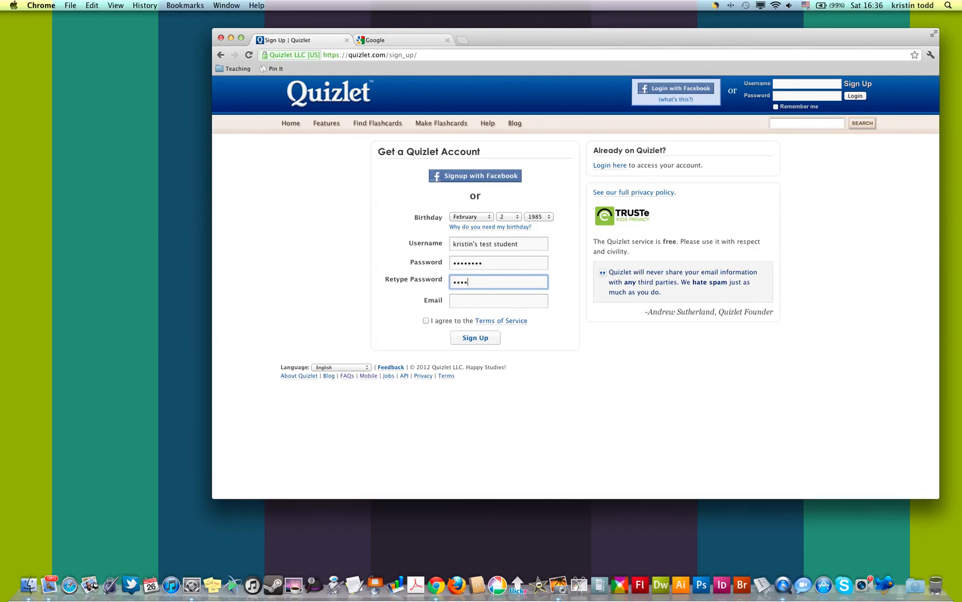
type("•••")
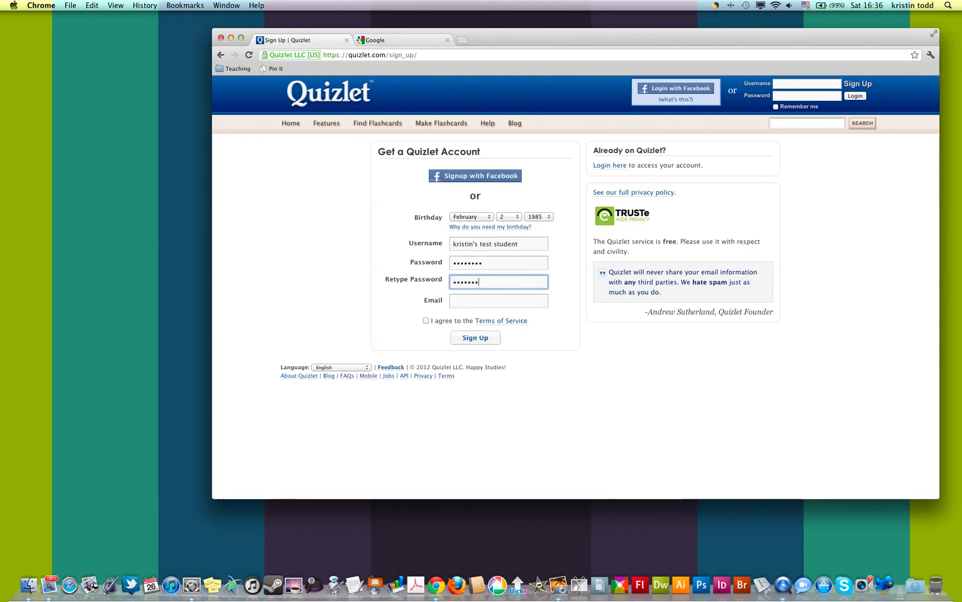
left_click(498, 300)
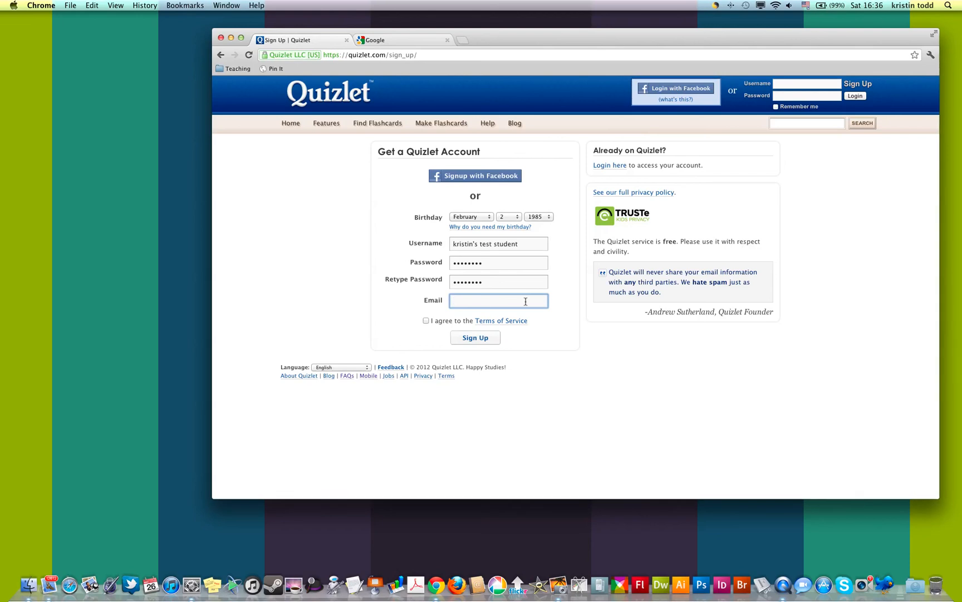
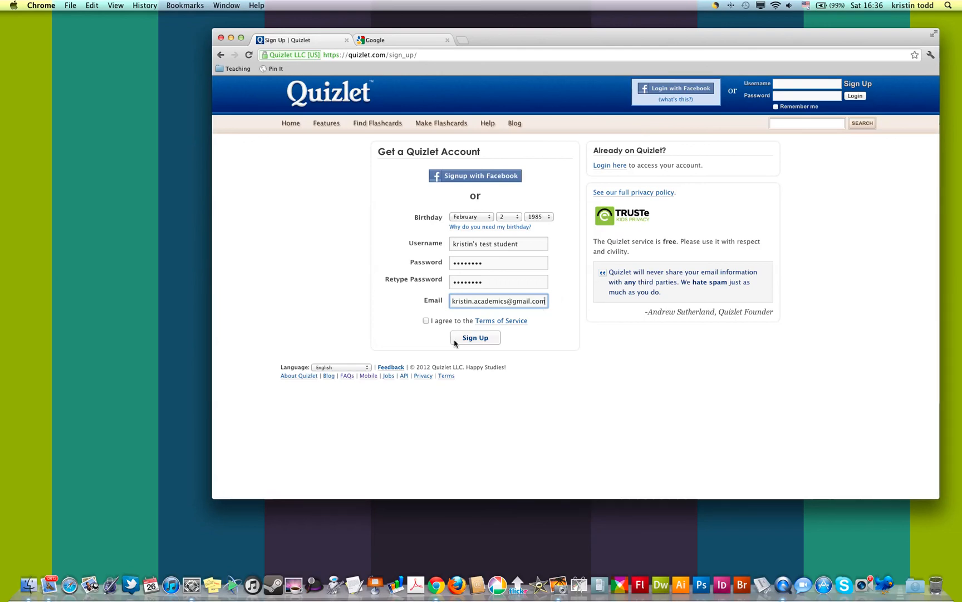
Accept the Terms of Service and submit, getting the invalid-username-characters error.
left_click(426, 320)
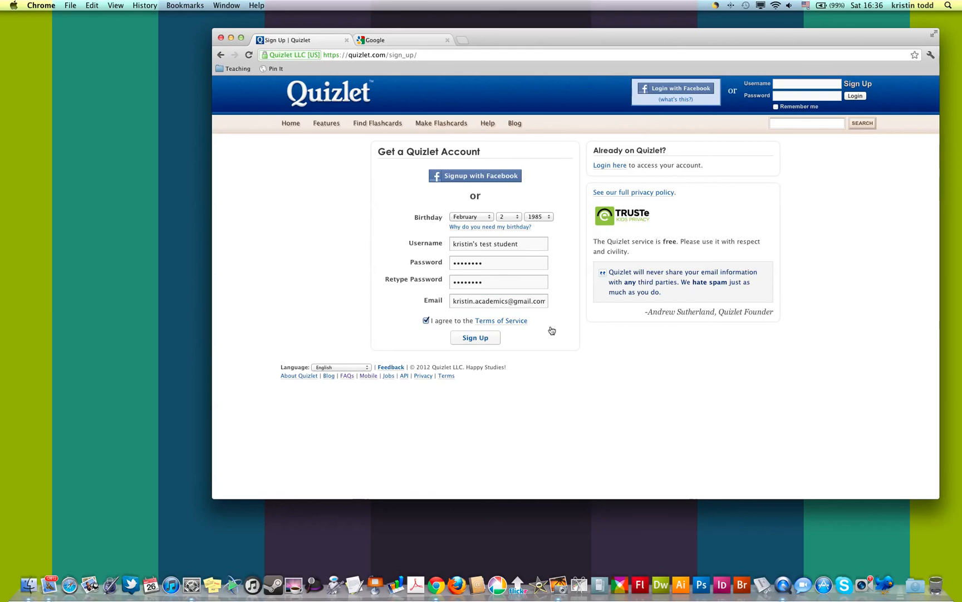
mouse_move(501, 321)
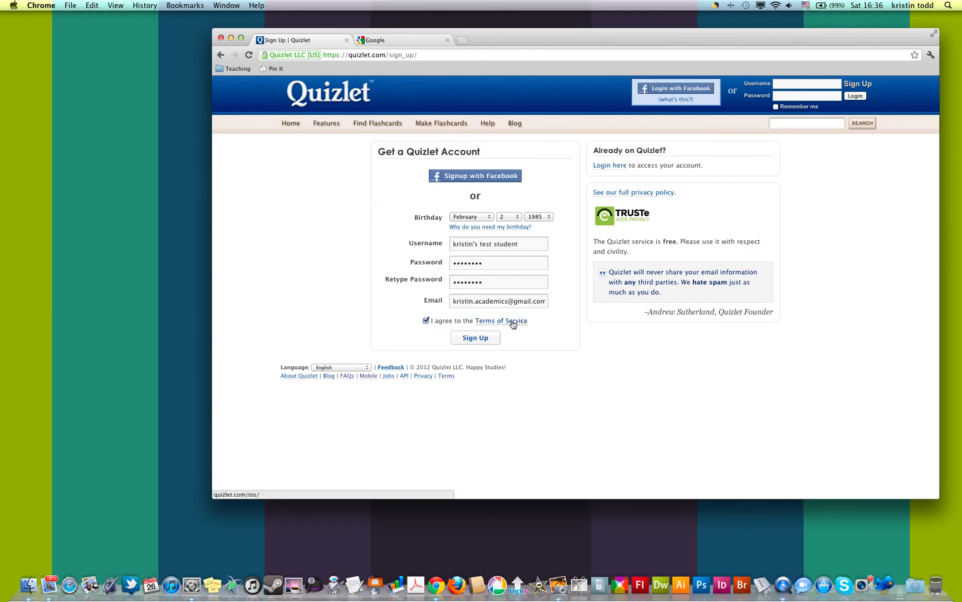
mouse_move(501, 321)
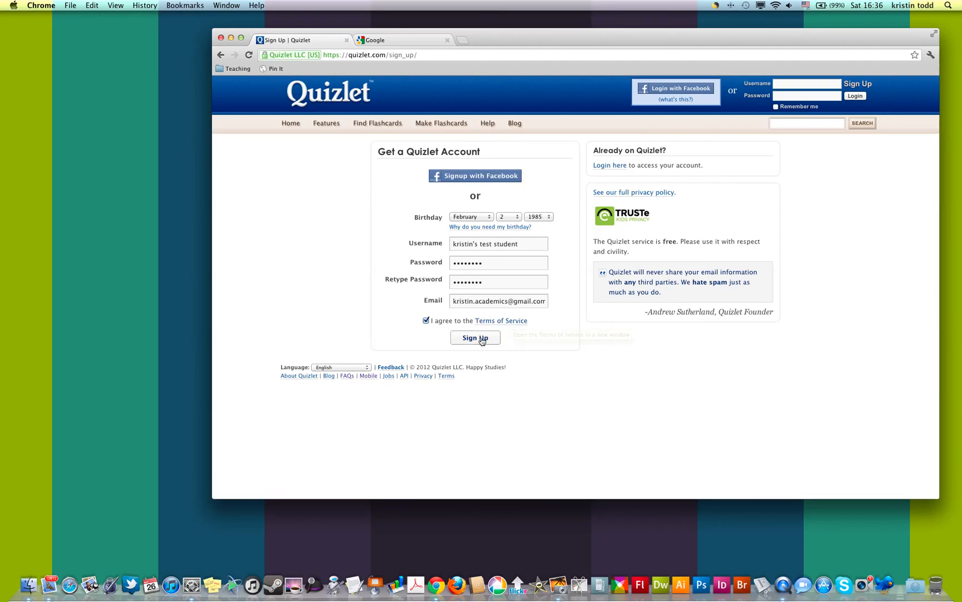
left_click(475, 337)
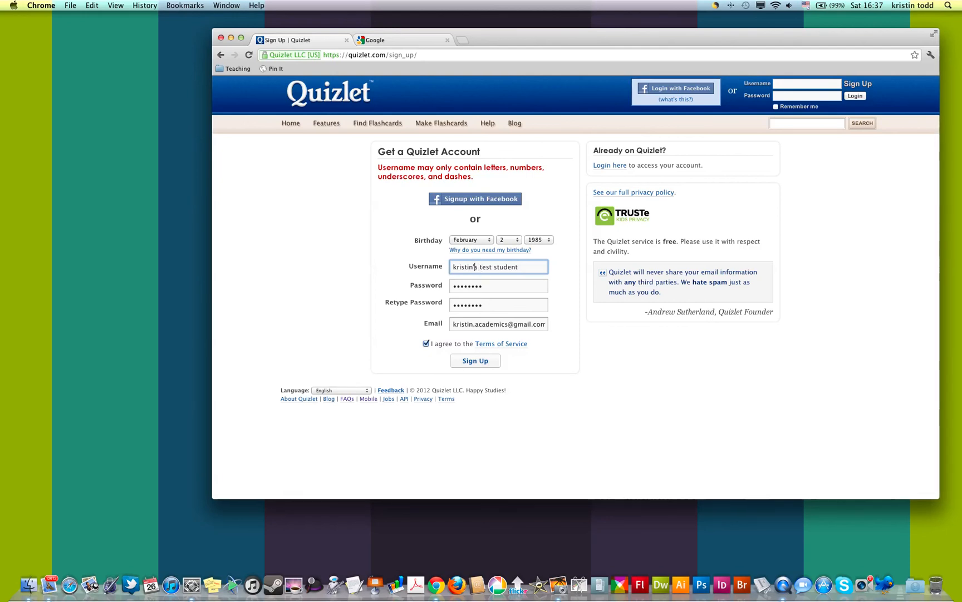
Correct the username to kristin_test_student and resubmit the sign-up form.
key("Backspace")
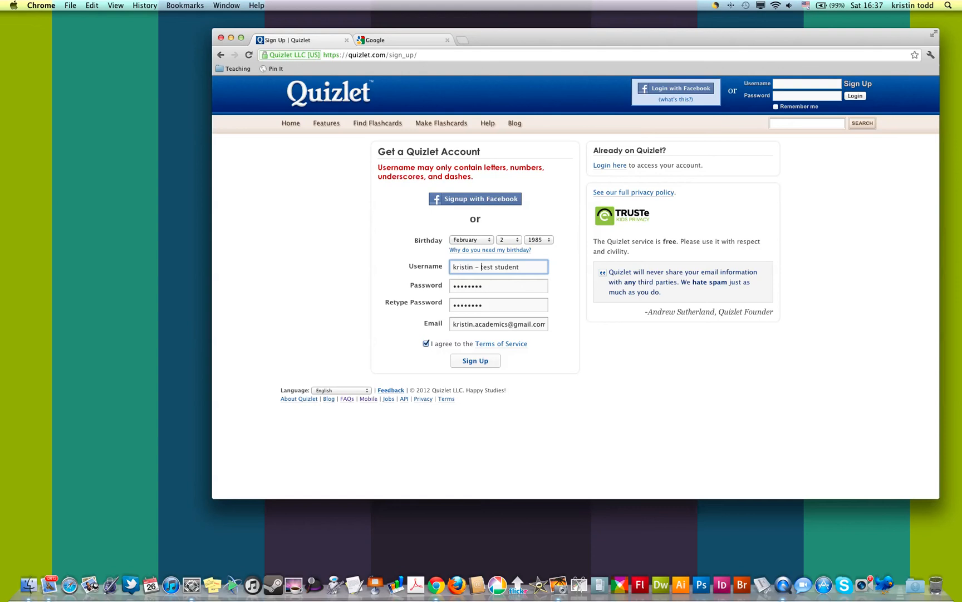
key("Backspace")
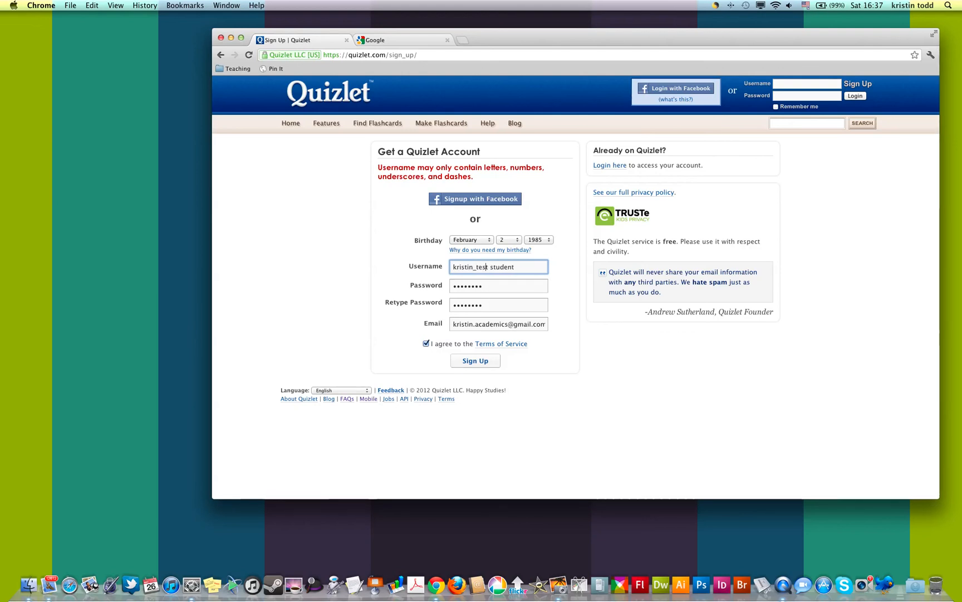
key("Backspace")
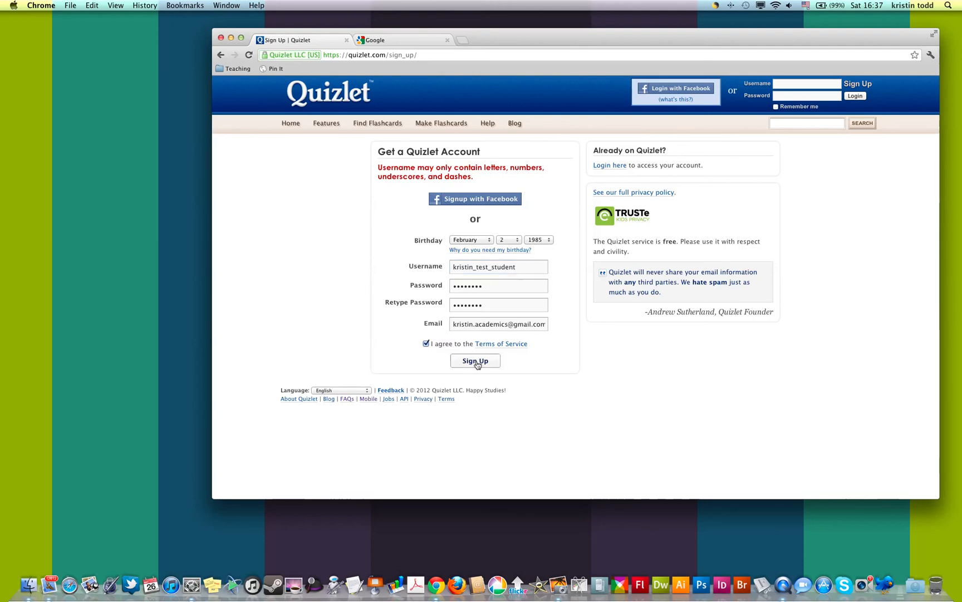
left_click(475, 360)
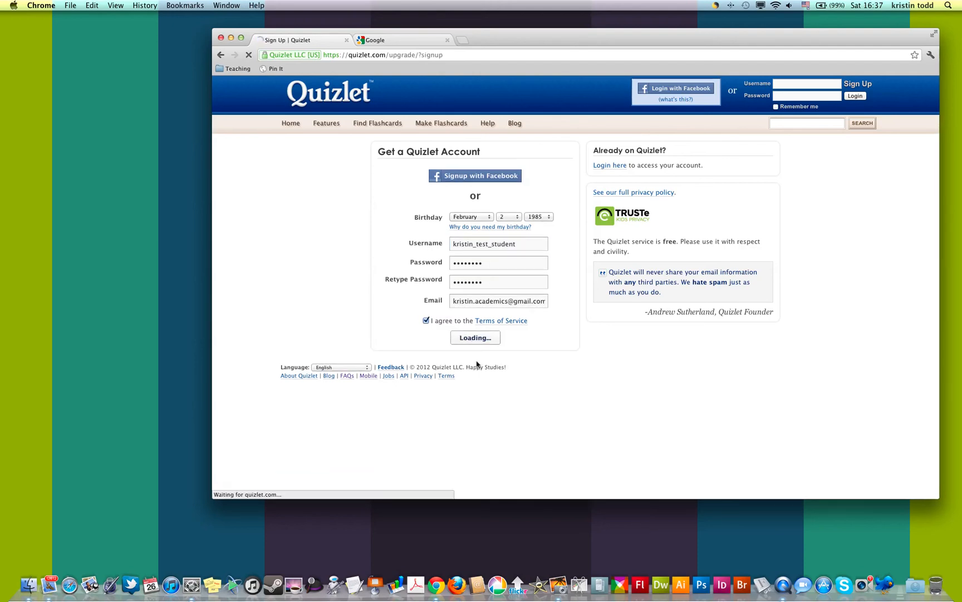
Finish signing up so the Quizlet Plus $15/year upgrade page loads for kristin_test_student.
left_click(475, 338)
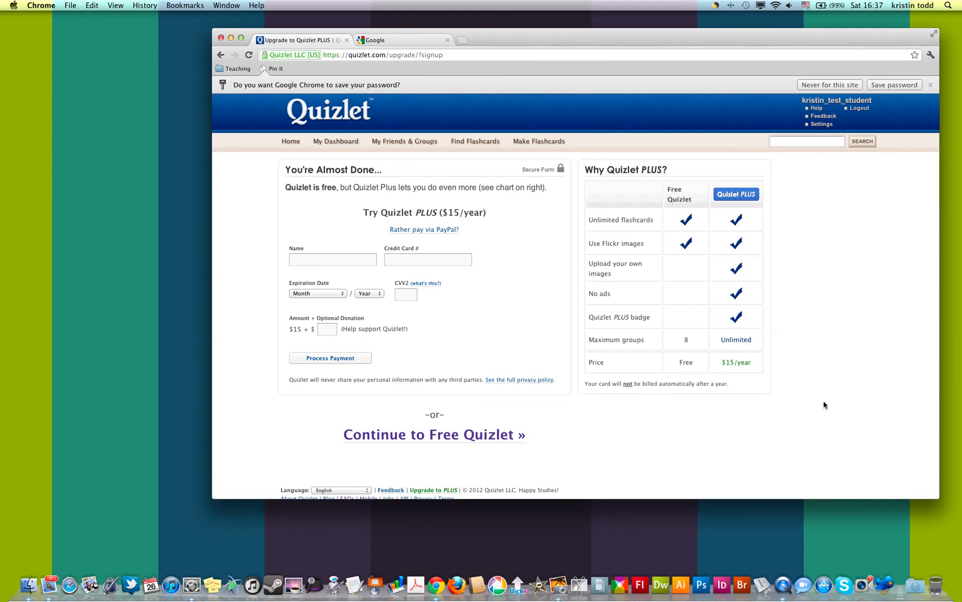
mouse_move(823, 395)
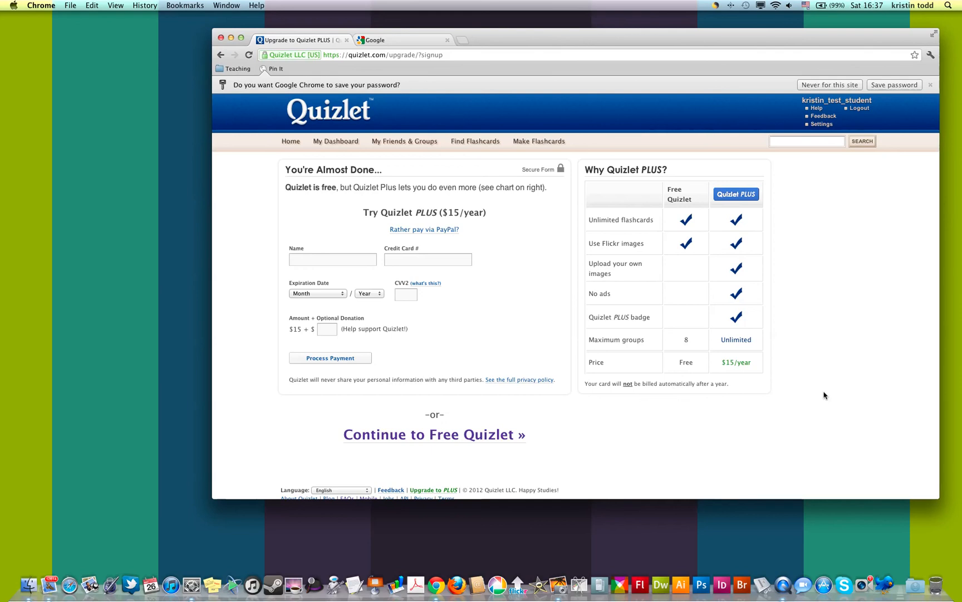
mouse_move(583, 341)
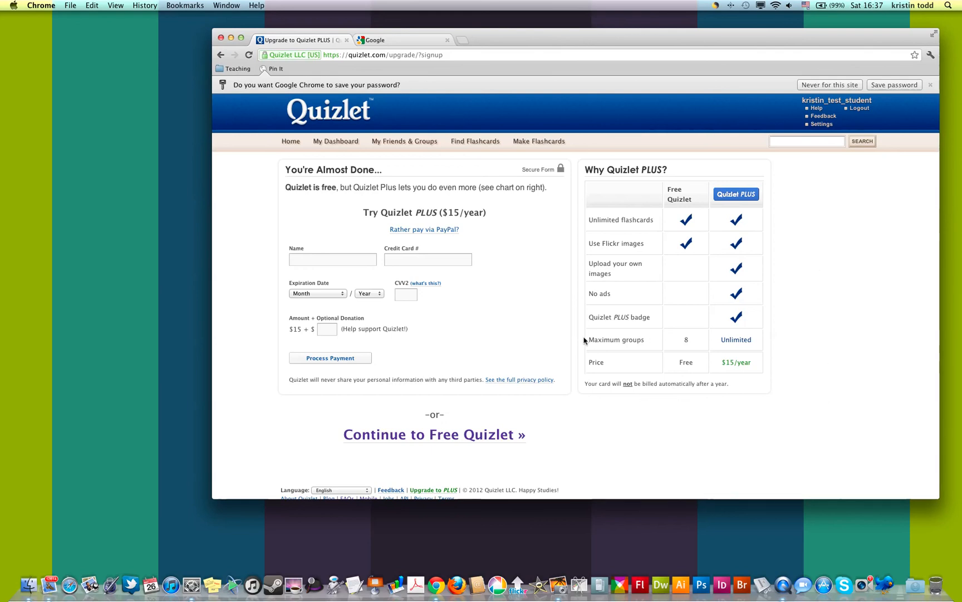
mouse_move(798, 385)
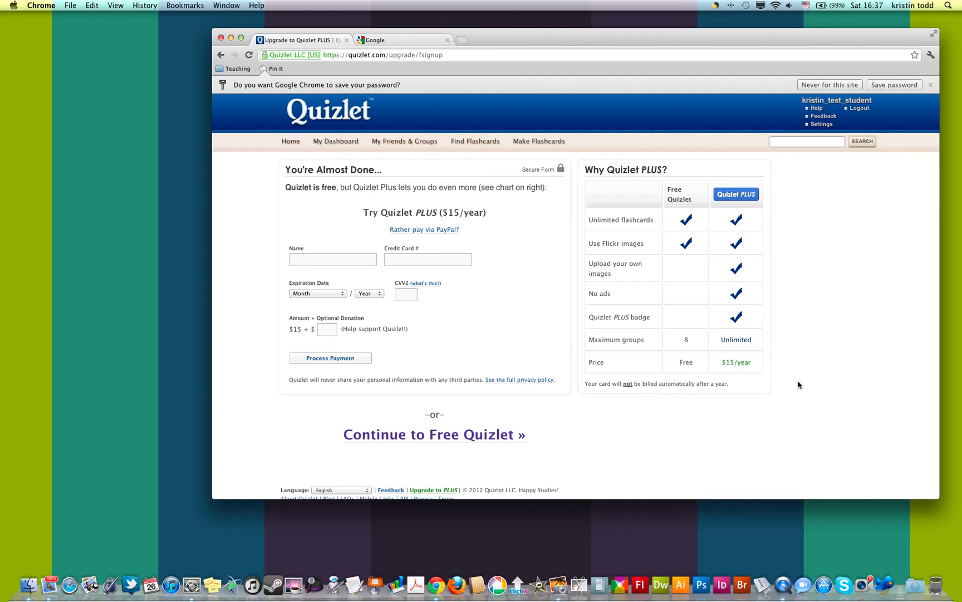
mouse_move(804, 383)
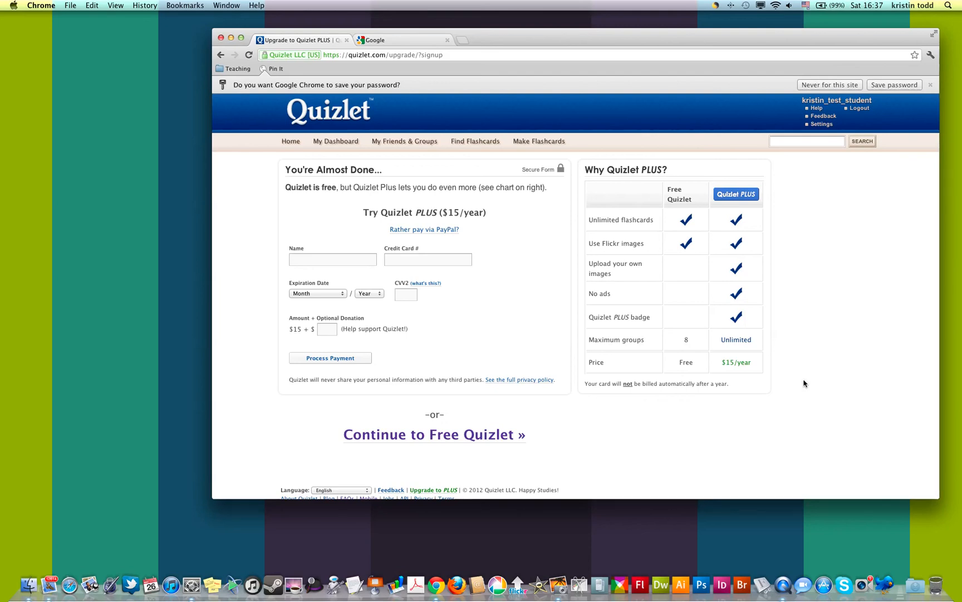